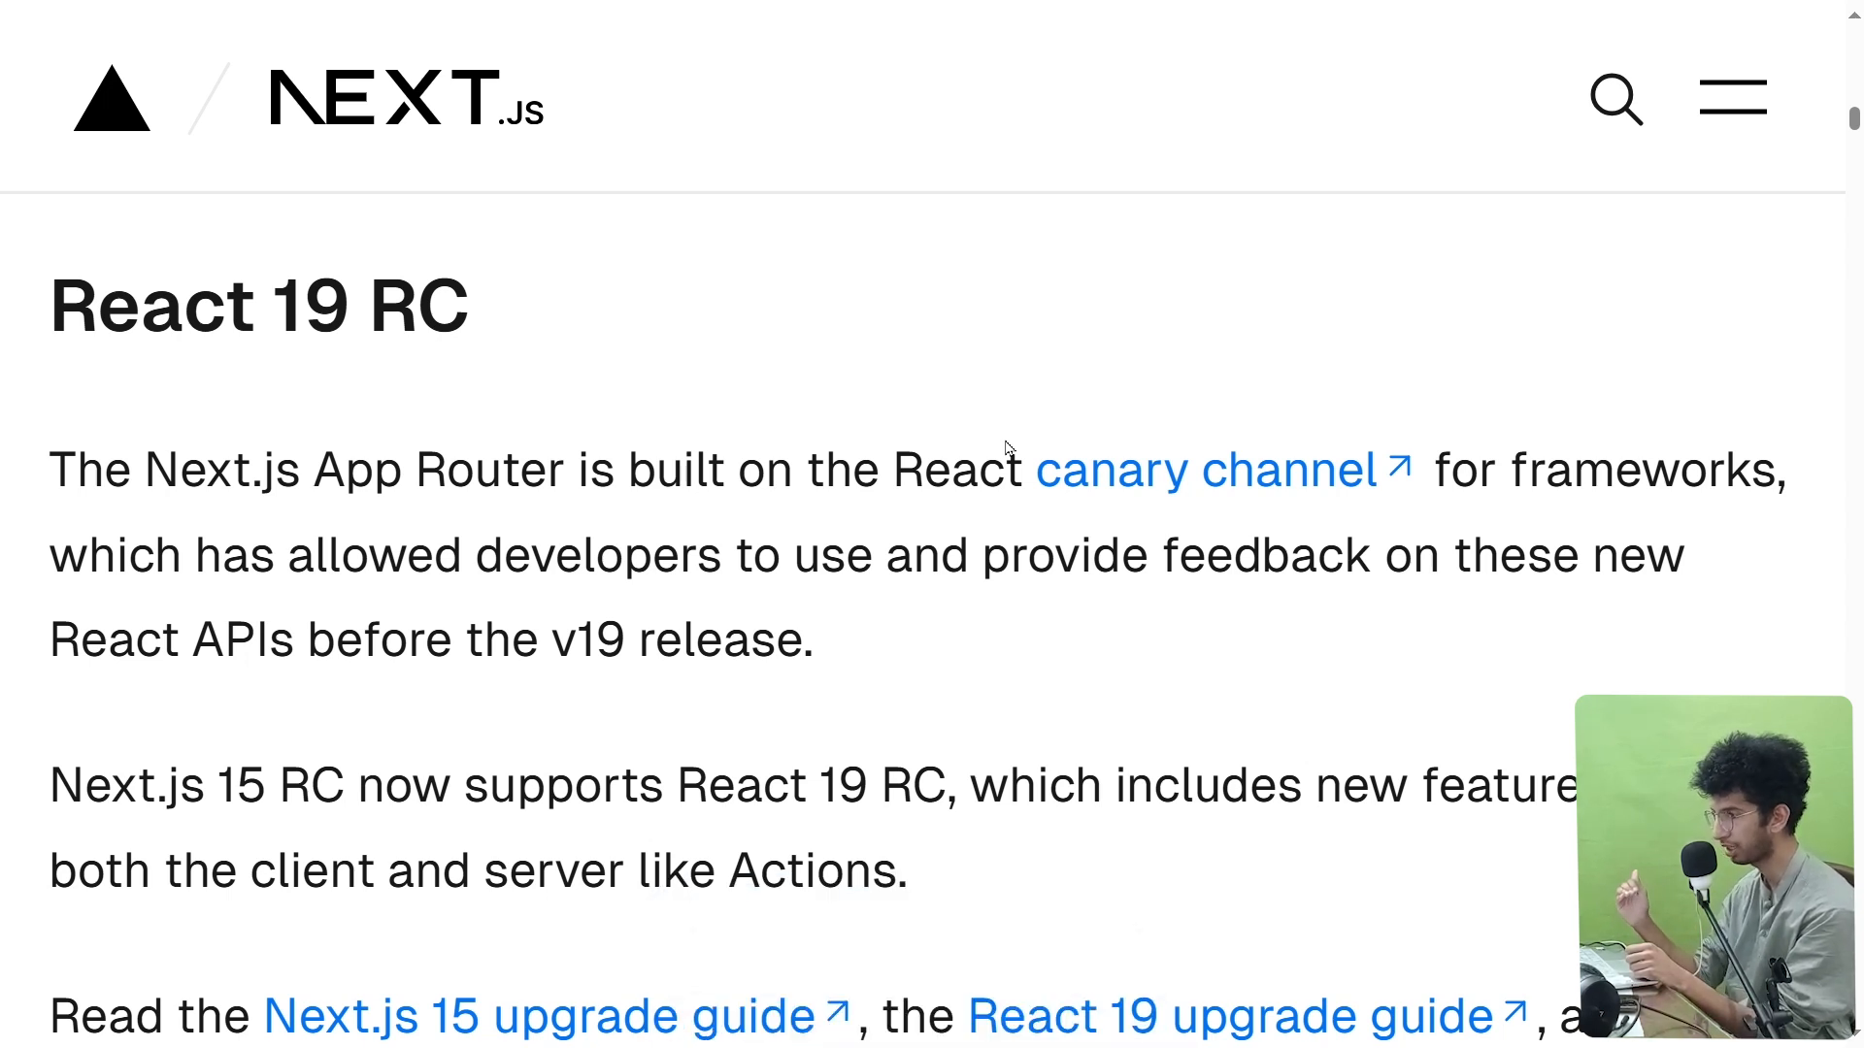
Scroll from the React 19 RC notes down to the Next.js 14 hydration error overlay screenshot.
{"action": "scroll", "scroll_direction": "down", "scroll_amount": 3}
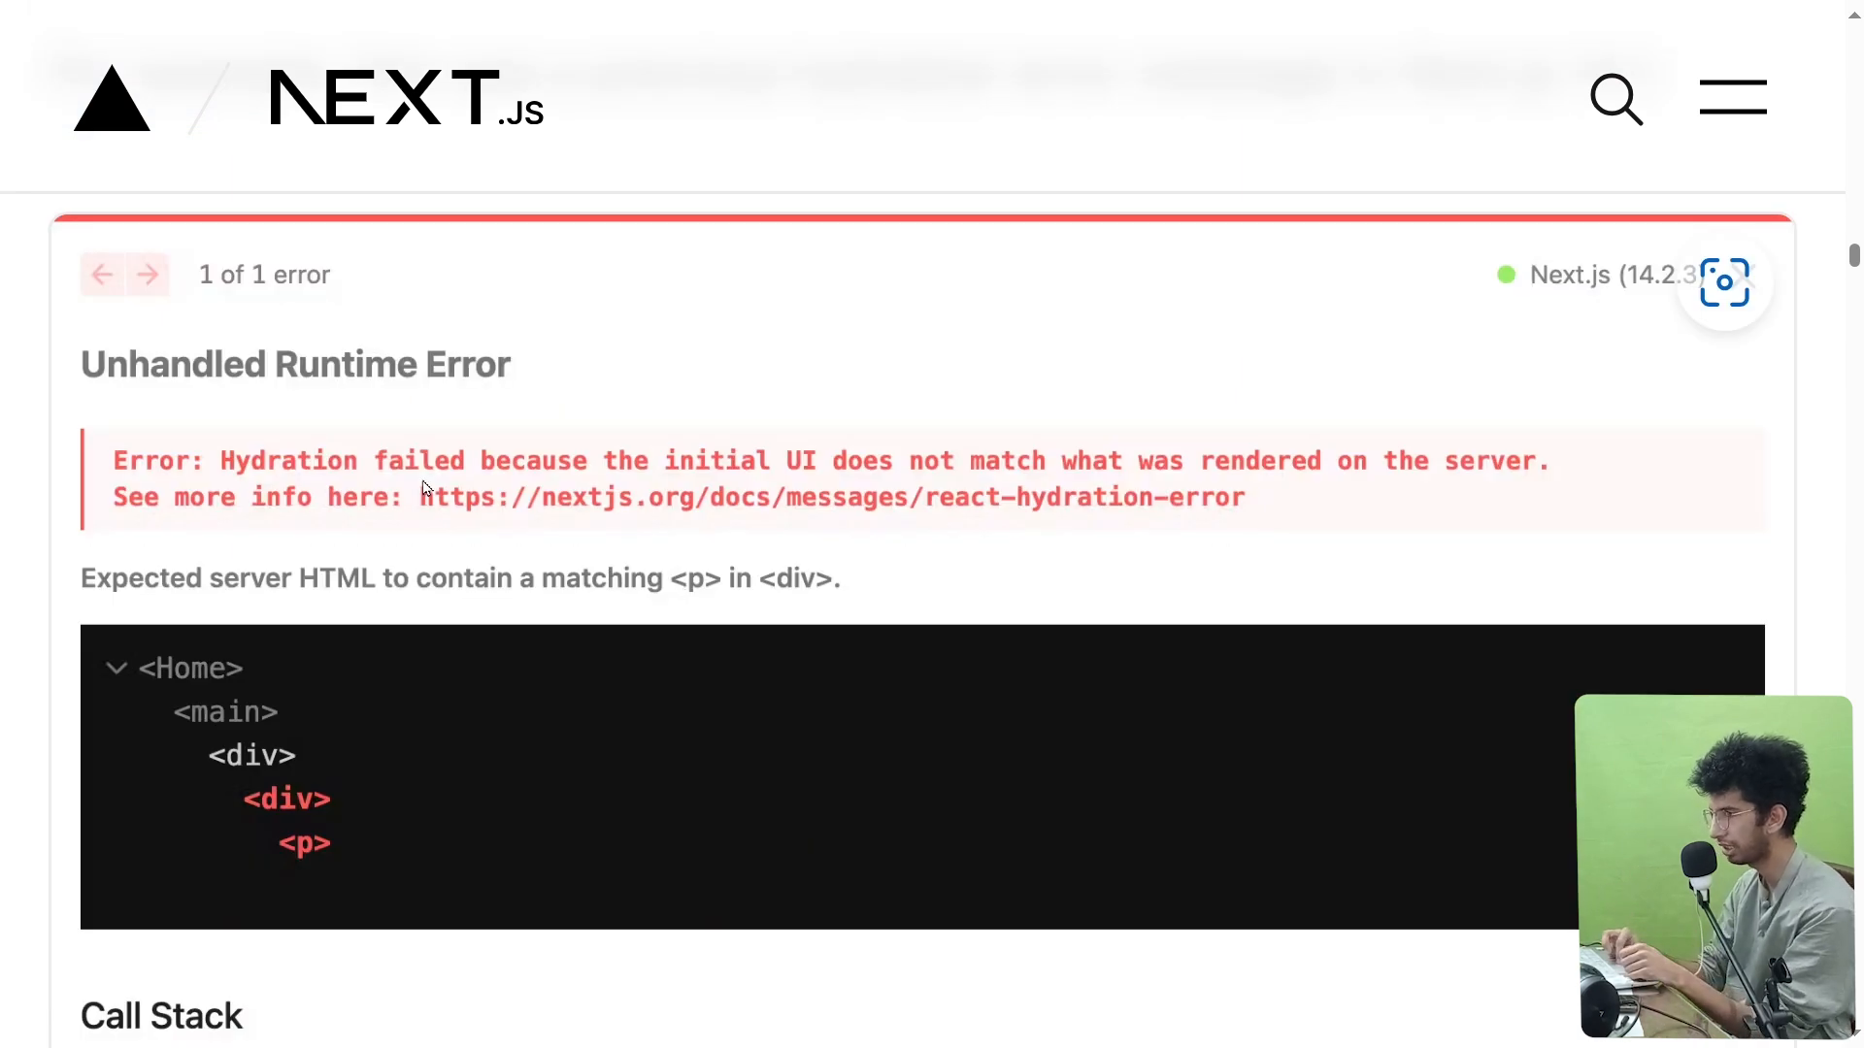
{"action": "mouse_move", "coordinate": [507, 658]}
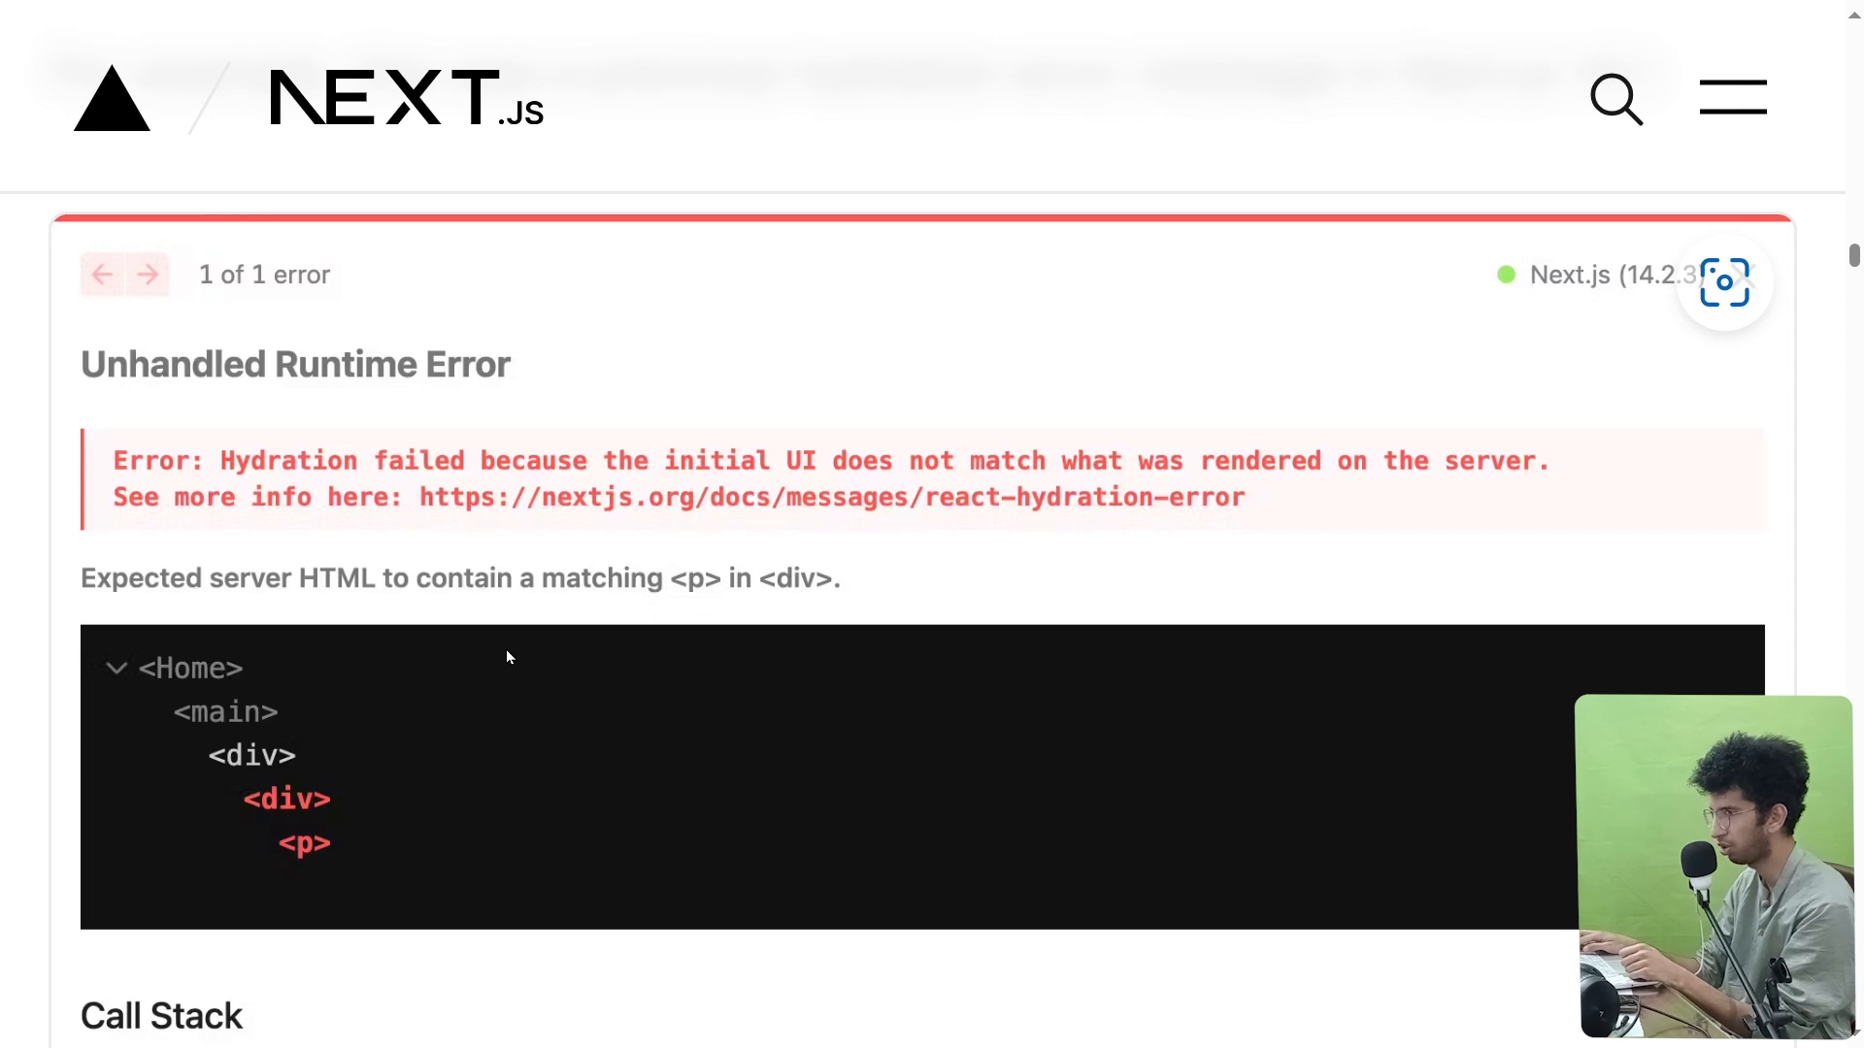
Scroll through the improved hydration error with its causes and server/client diff to the caching updates.
{"action": "scroll", "scroll_direction": "down", "scroll_amount": 3}
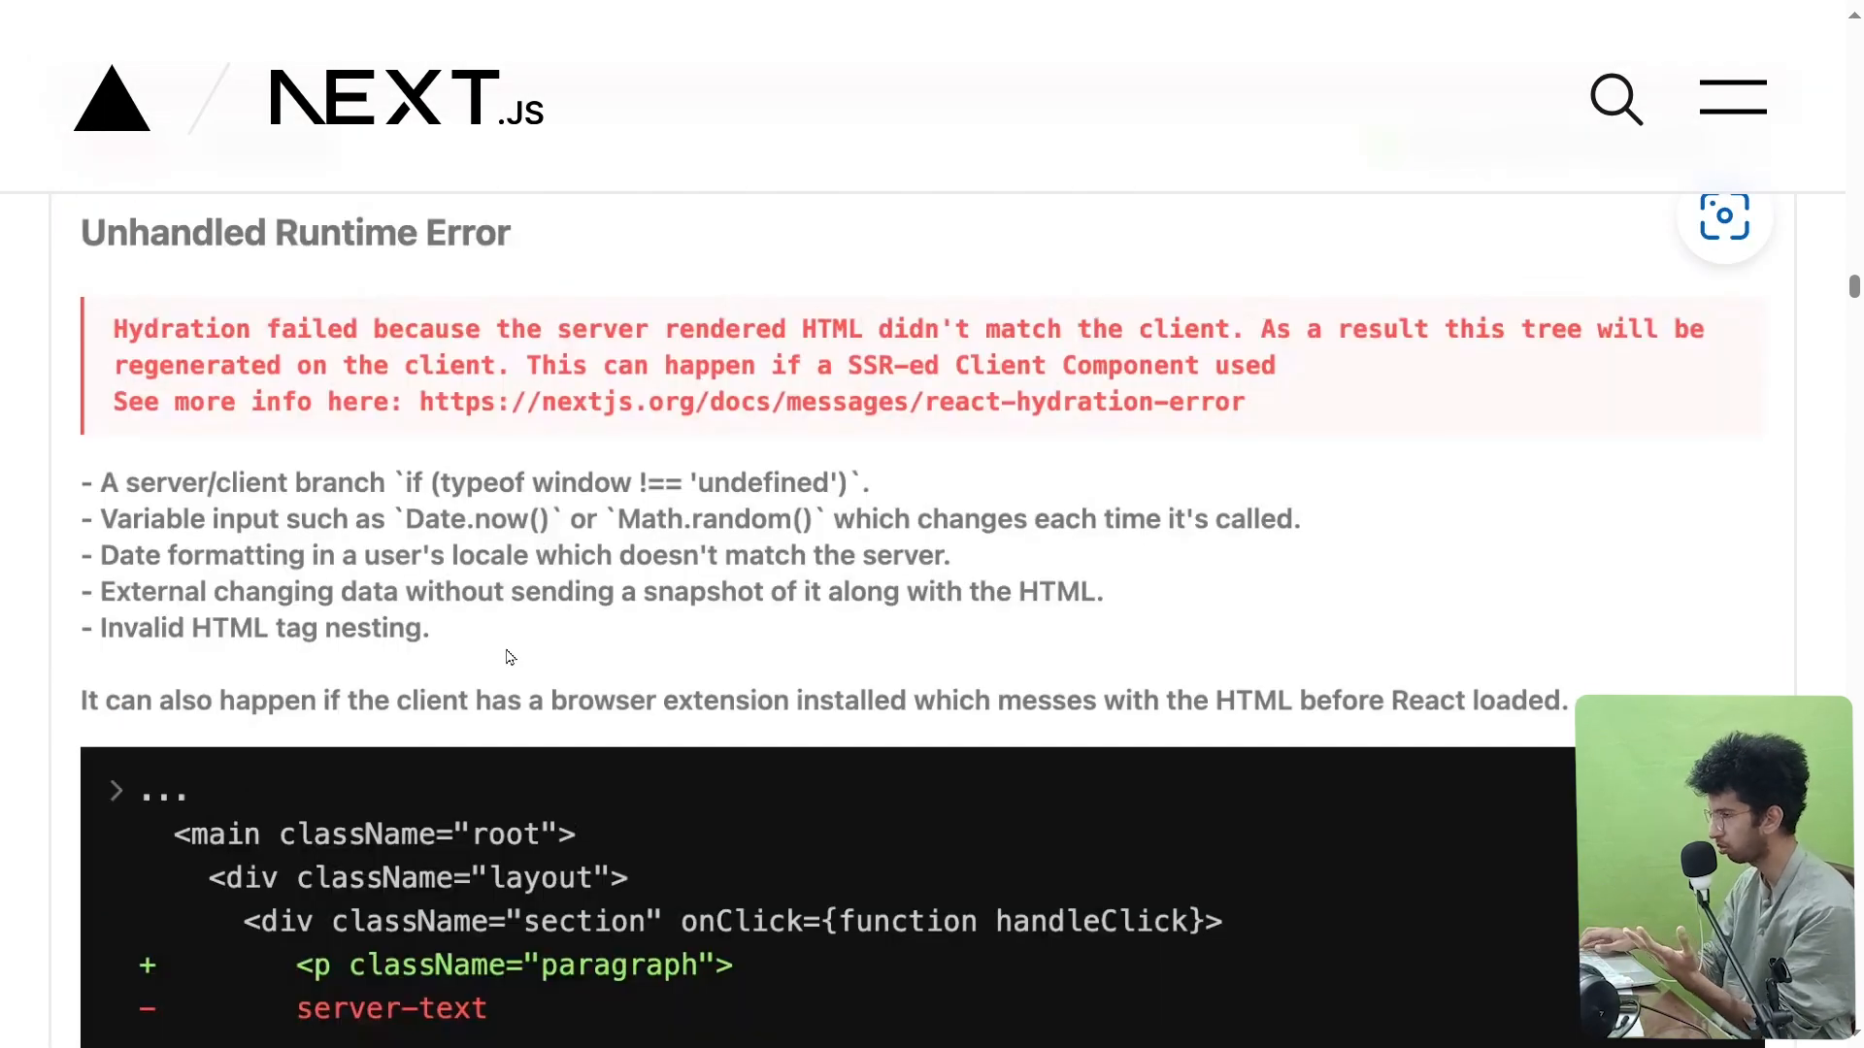
{"action": "scroll", "scroll_direction": "down", "scroll_amount": 3}
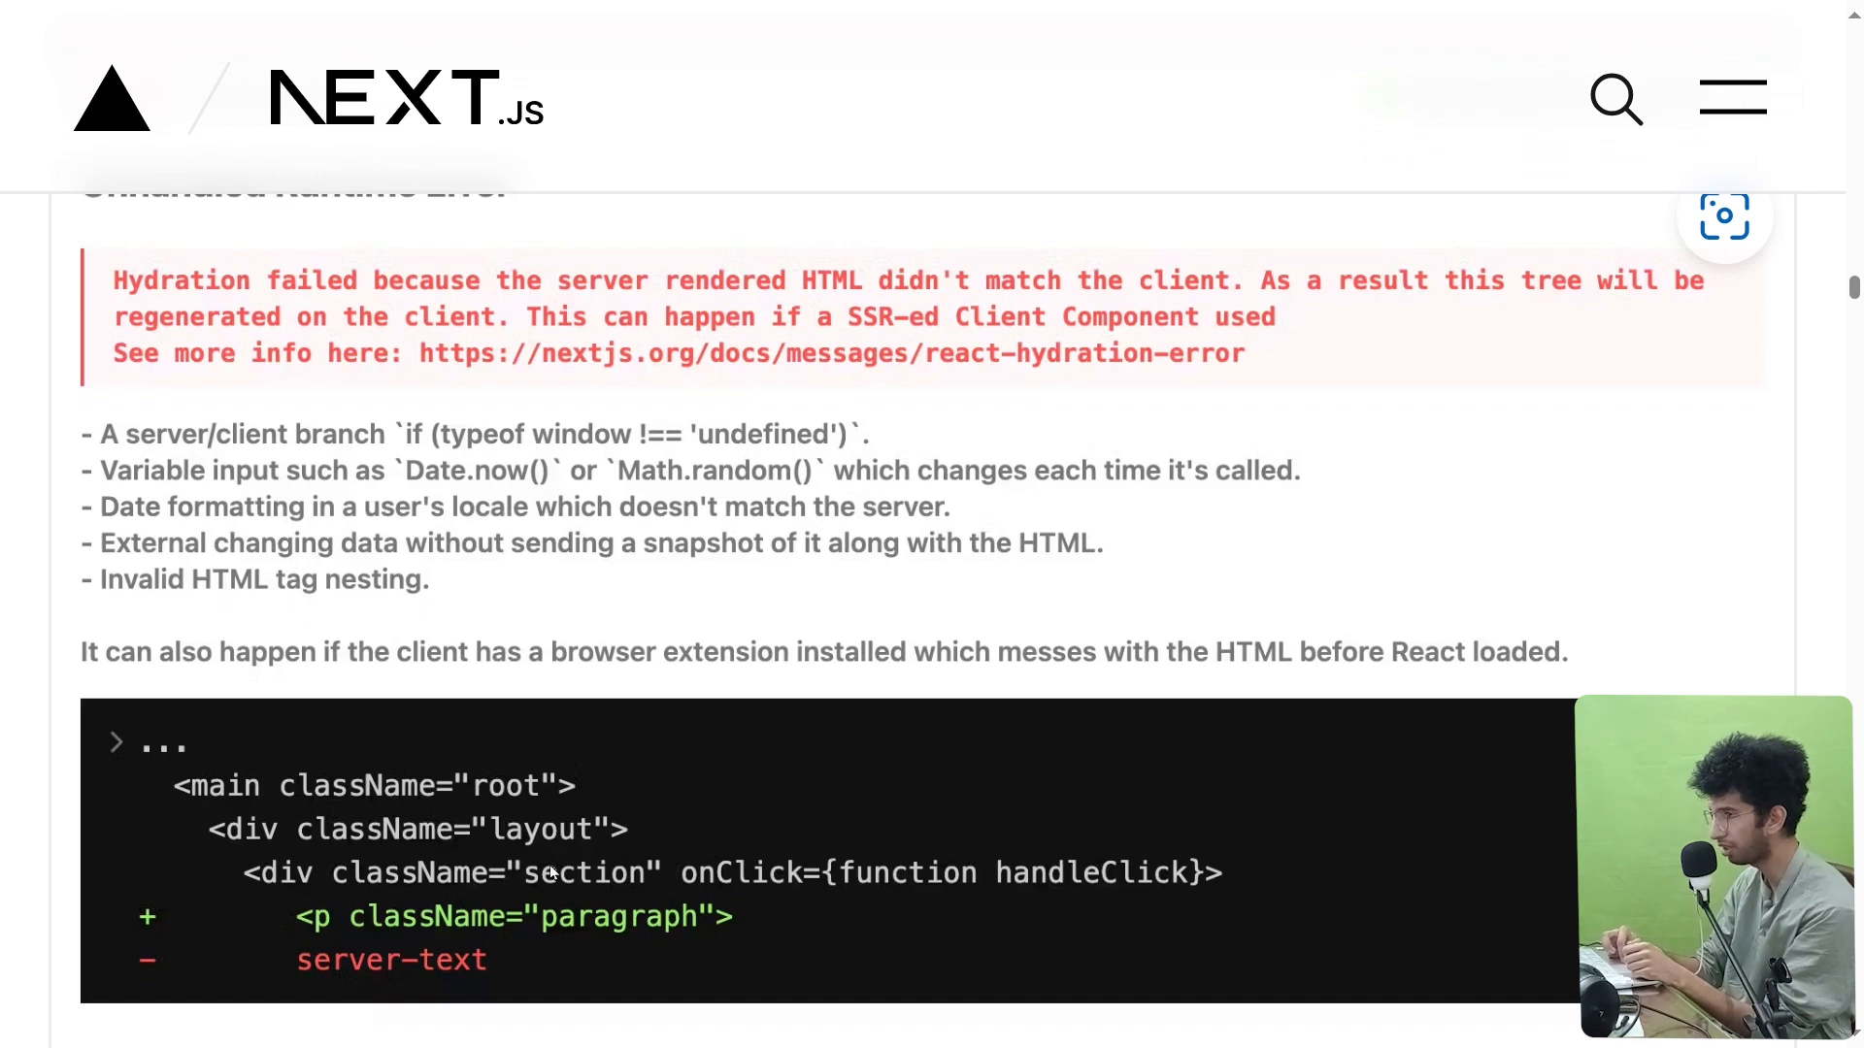
{"action": "scroll", "scroll_direction": "down", "scroll_amount": 3}
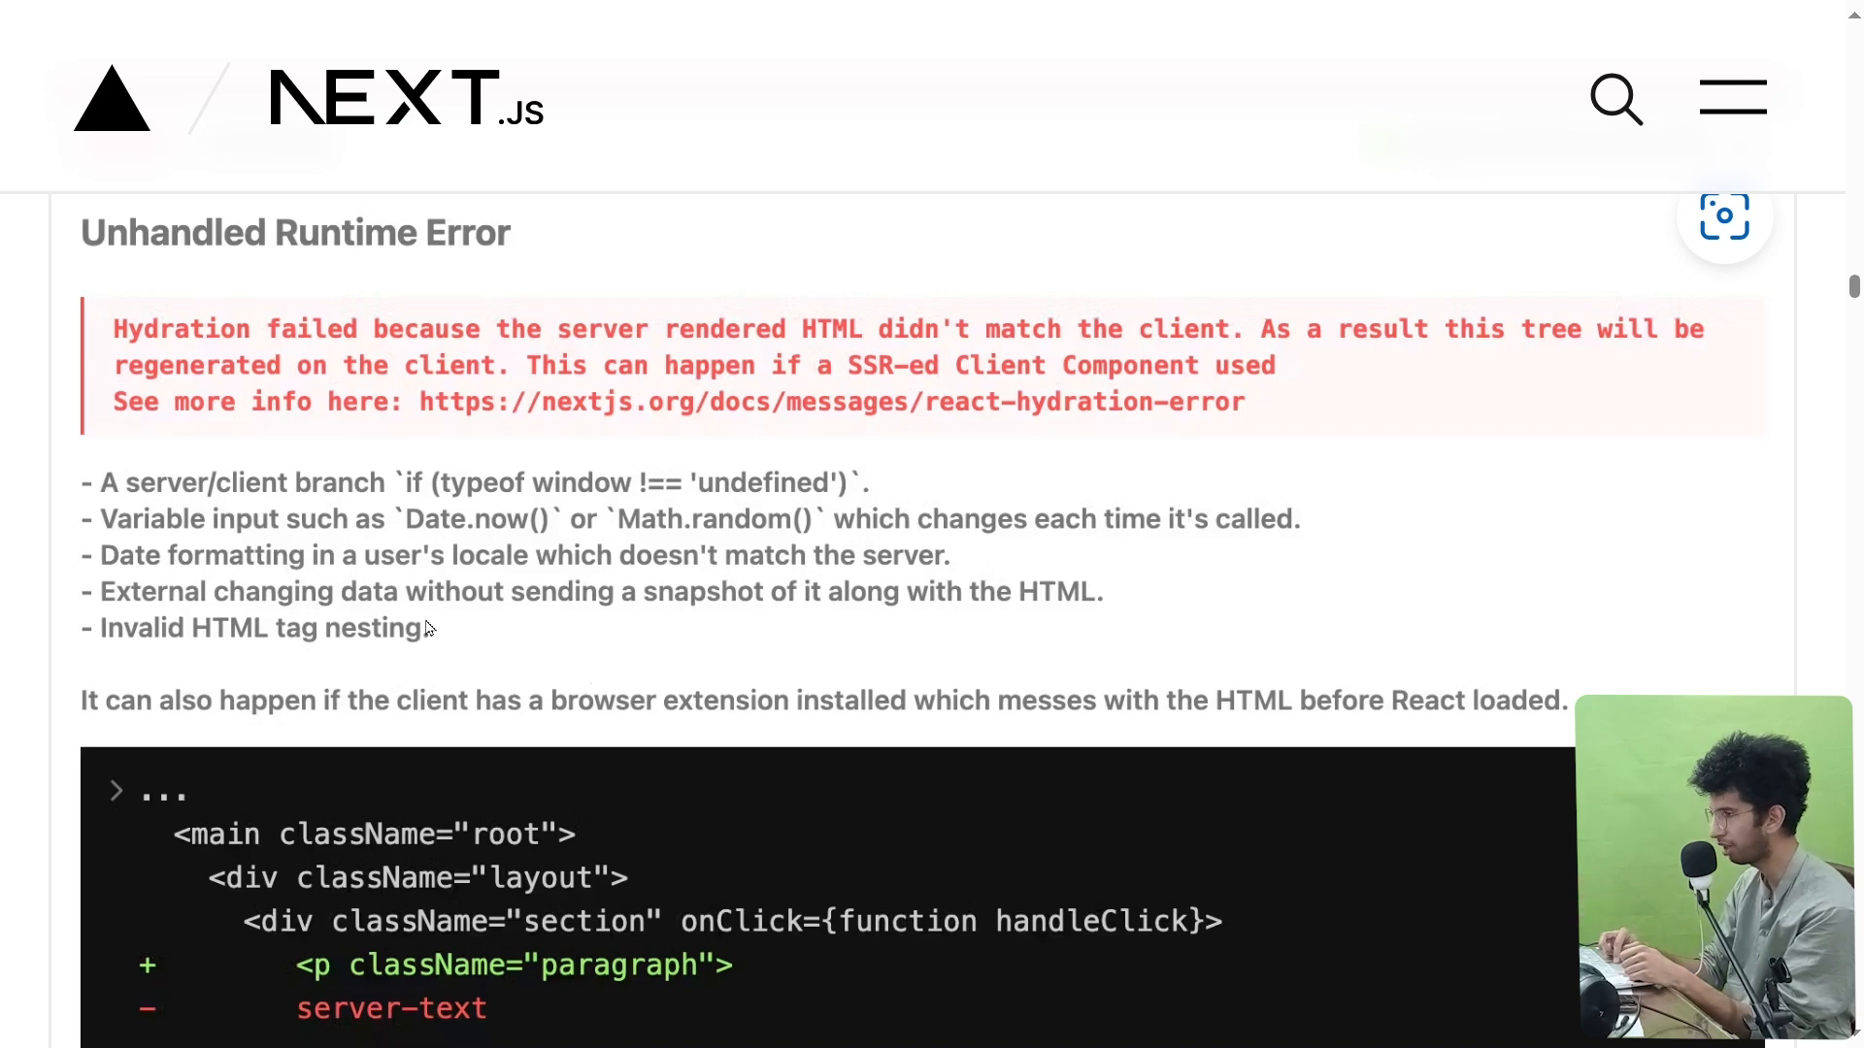
{"action": "mouse_move", "coordinate": [779, 614]}
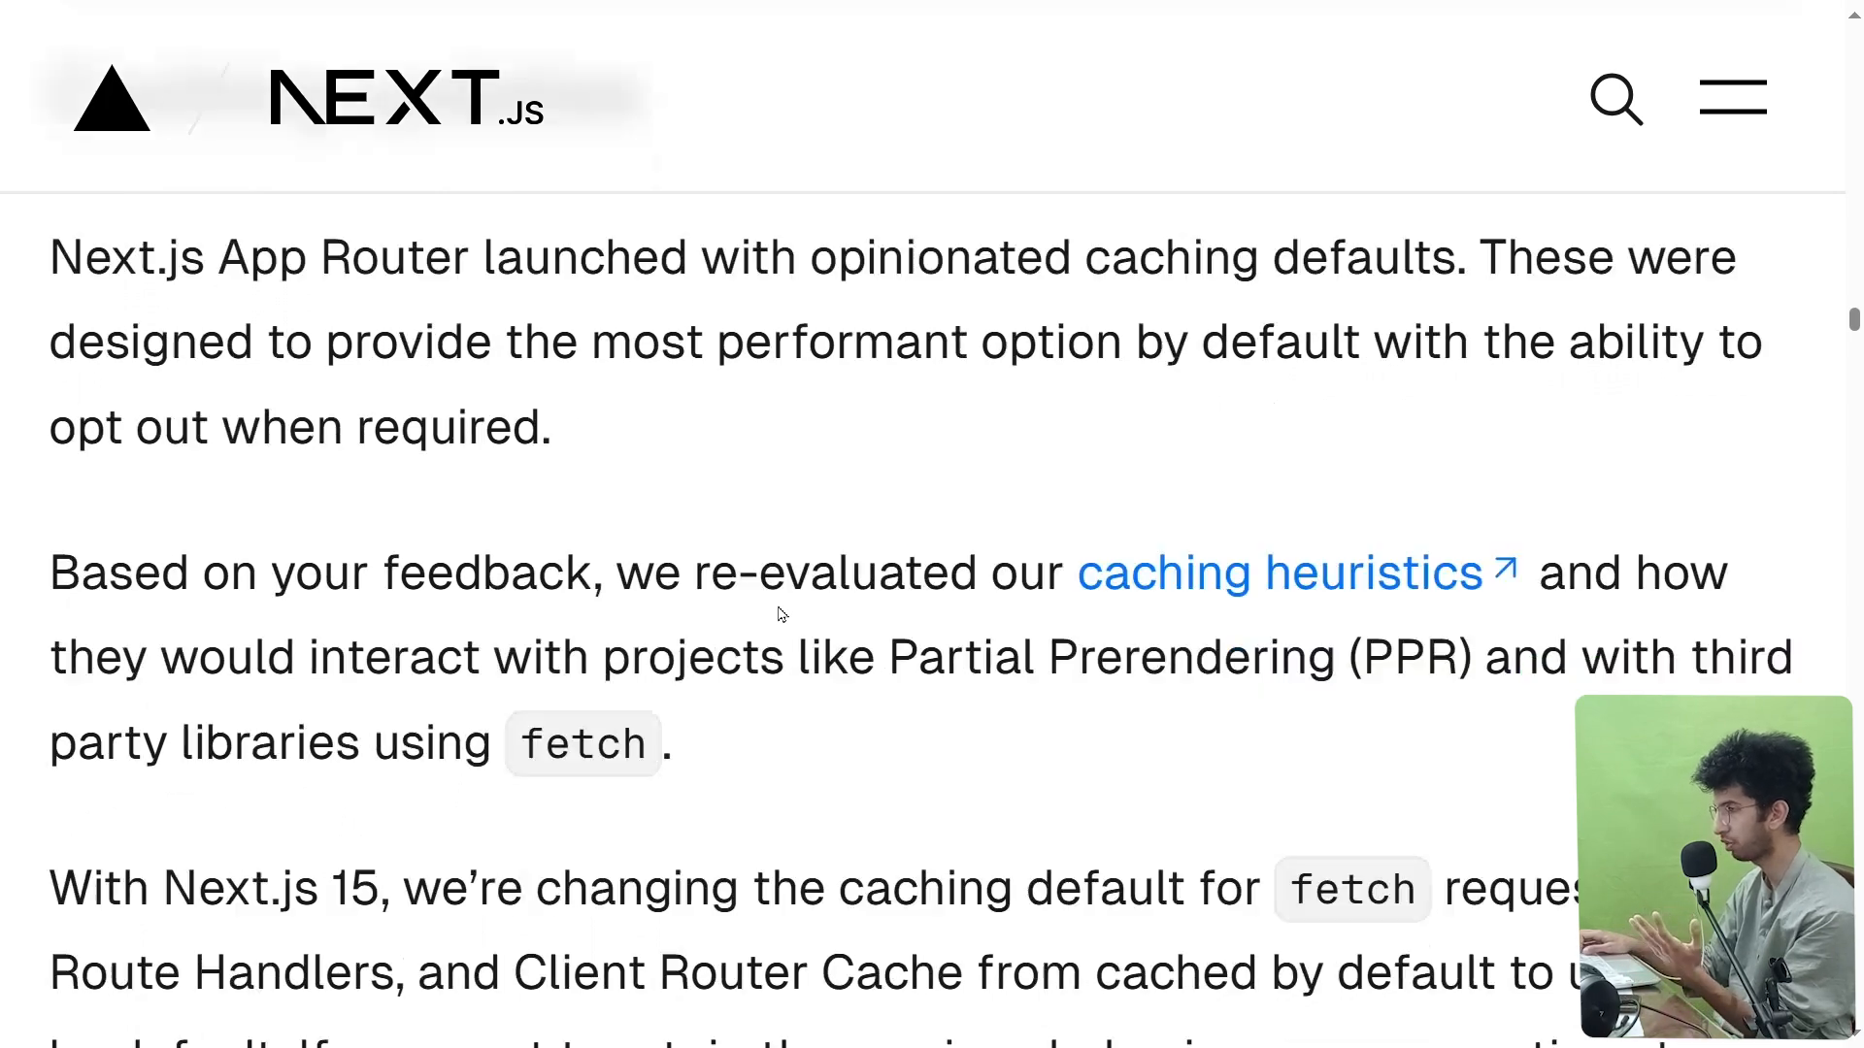
Scroll down to the 'GET Route Handlers are no longer cached by default' section.
{"action": "scroll", "scroll_direction": "down", "scroll_amount": 3}
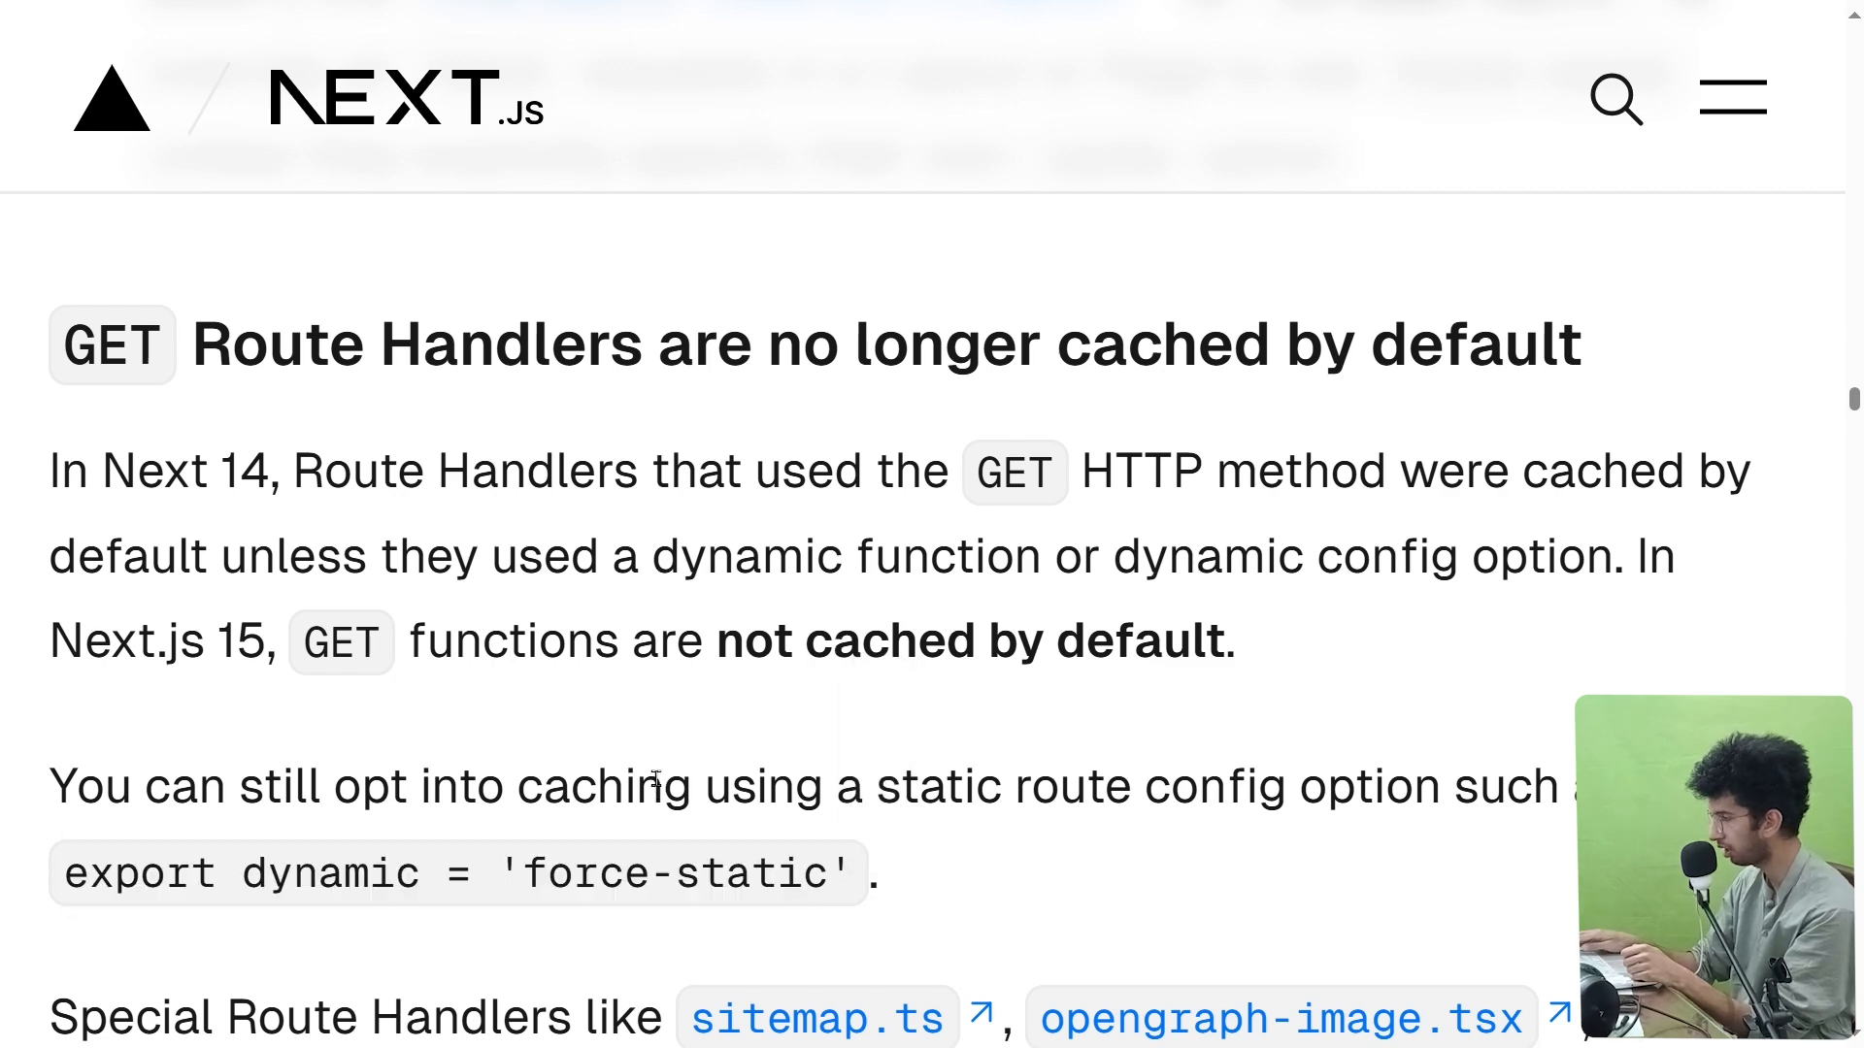
Scroll through the fetch cache example to the 'Incremental adoption of Partial Prerendering' heading.
{"action": "scroll", "scroll_direction": "down", "scroll_amount": 3}
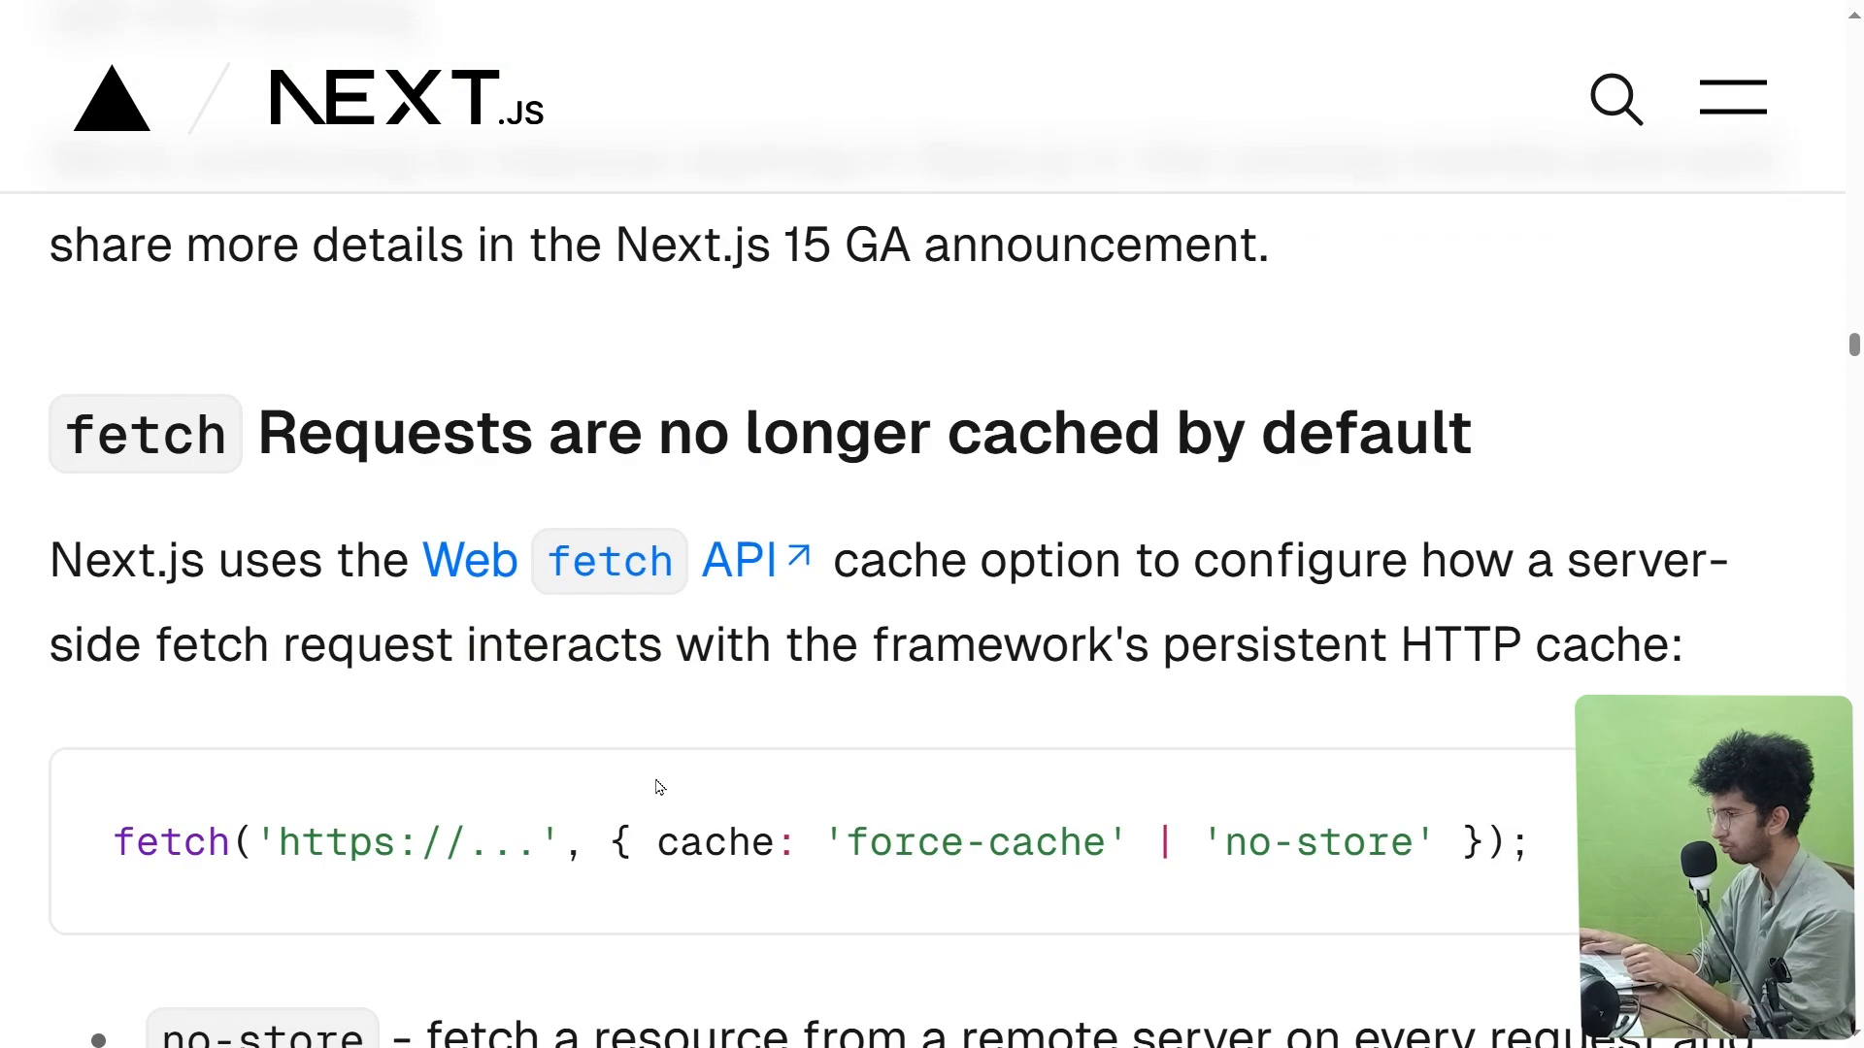
{"action": "scroll", "scroll_direction": "down", "scroll_amount": 3}
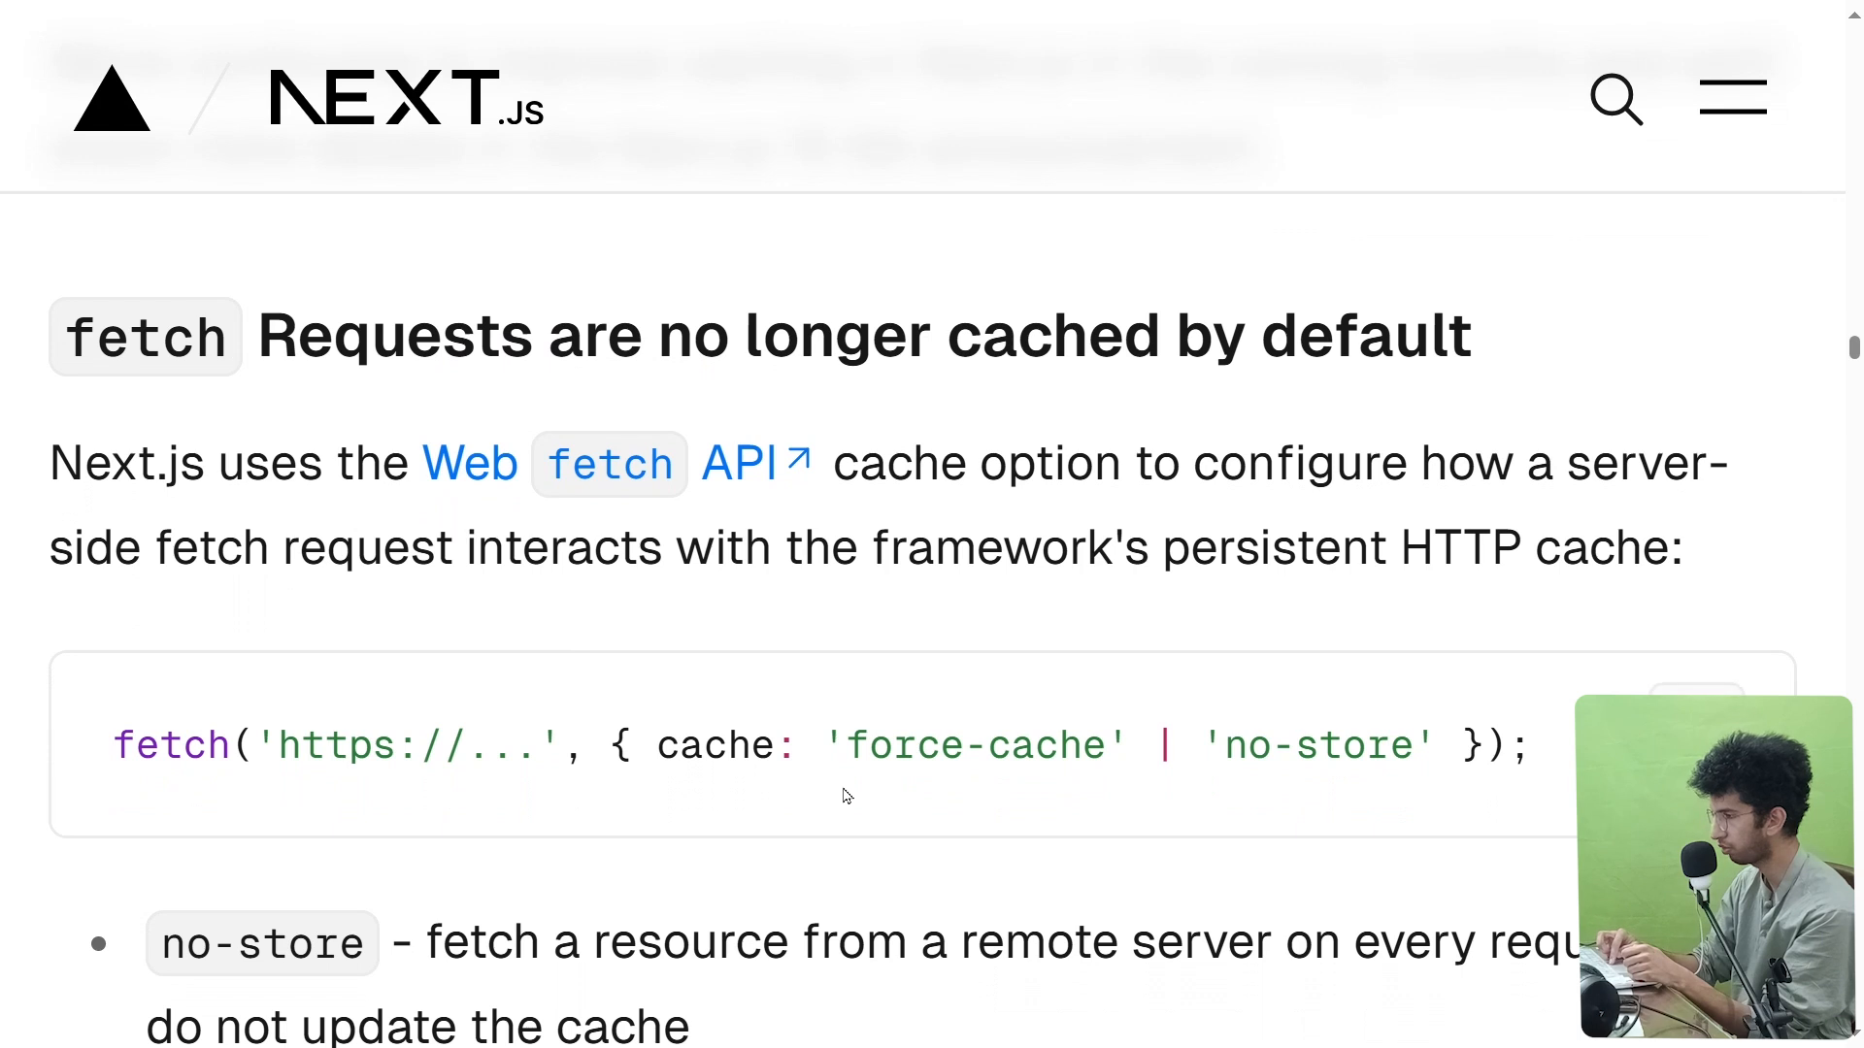
{"action": "double_click", "coordinate": [963, 746]}
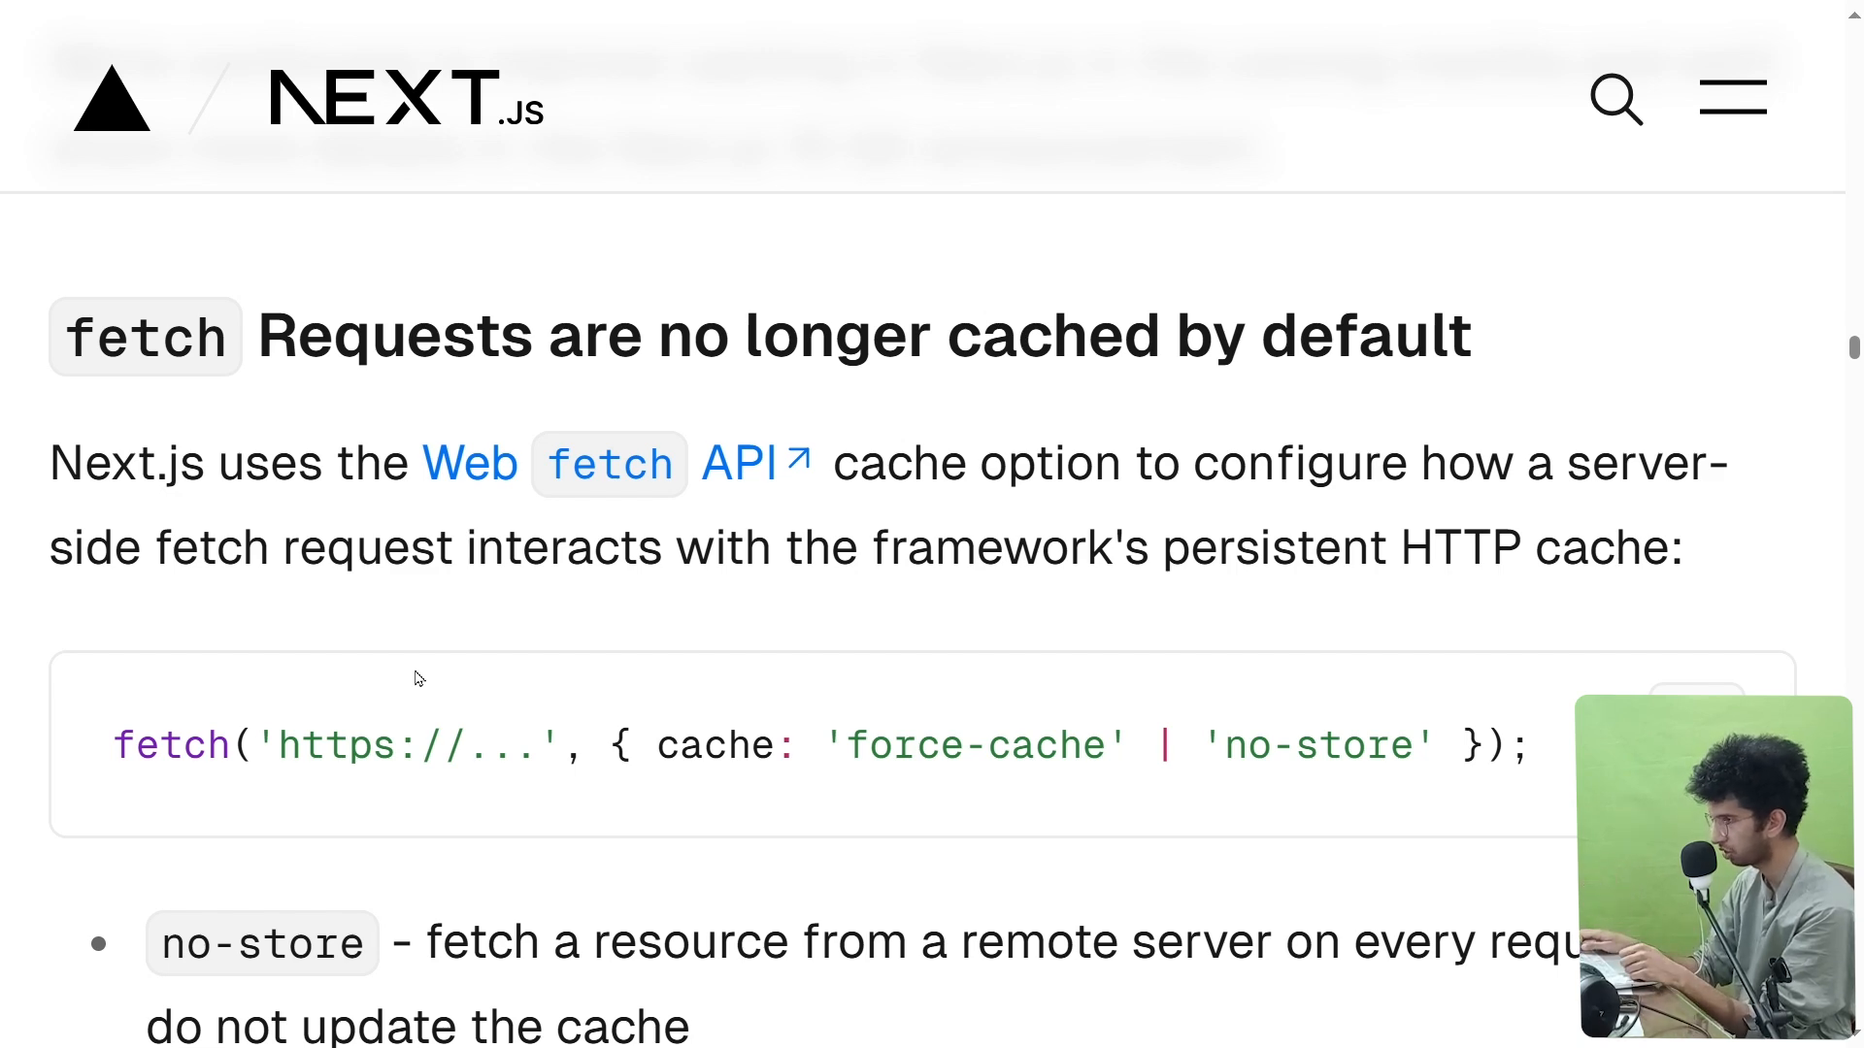
{"action": "scroll", "scroll_direction": "down", "scroll_amount": 3}
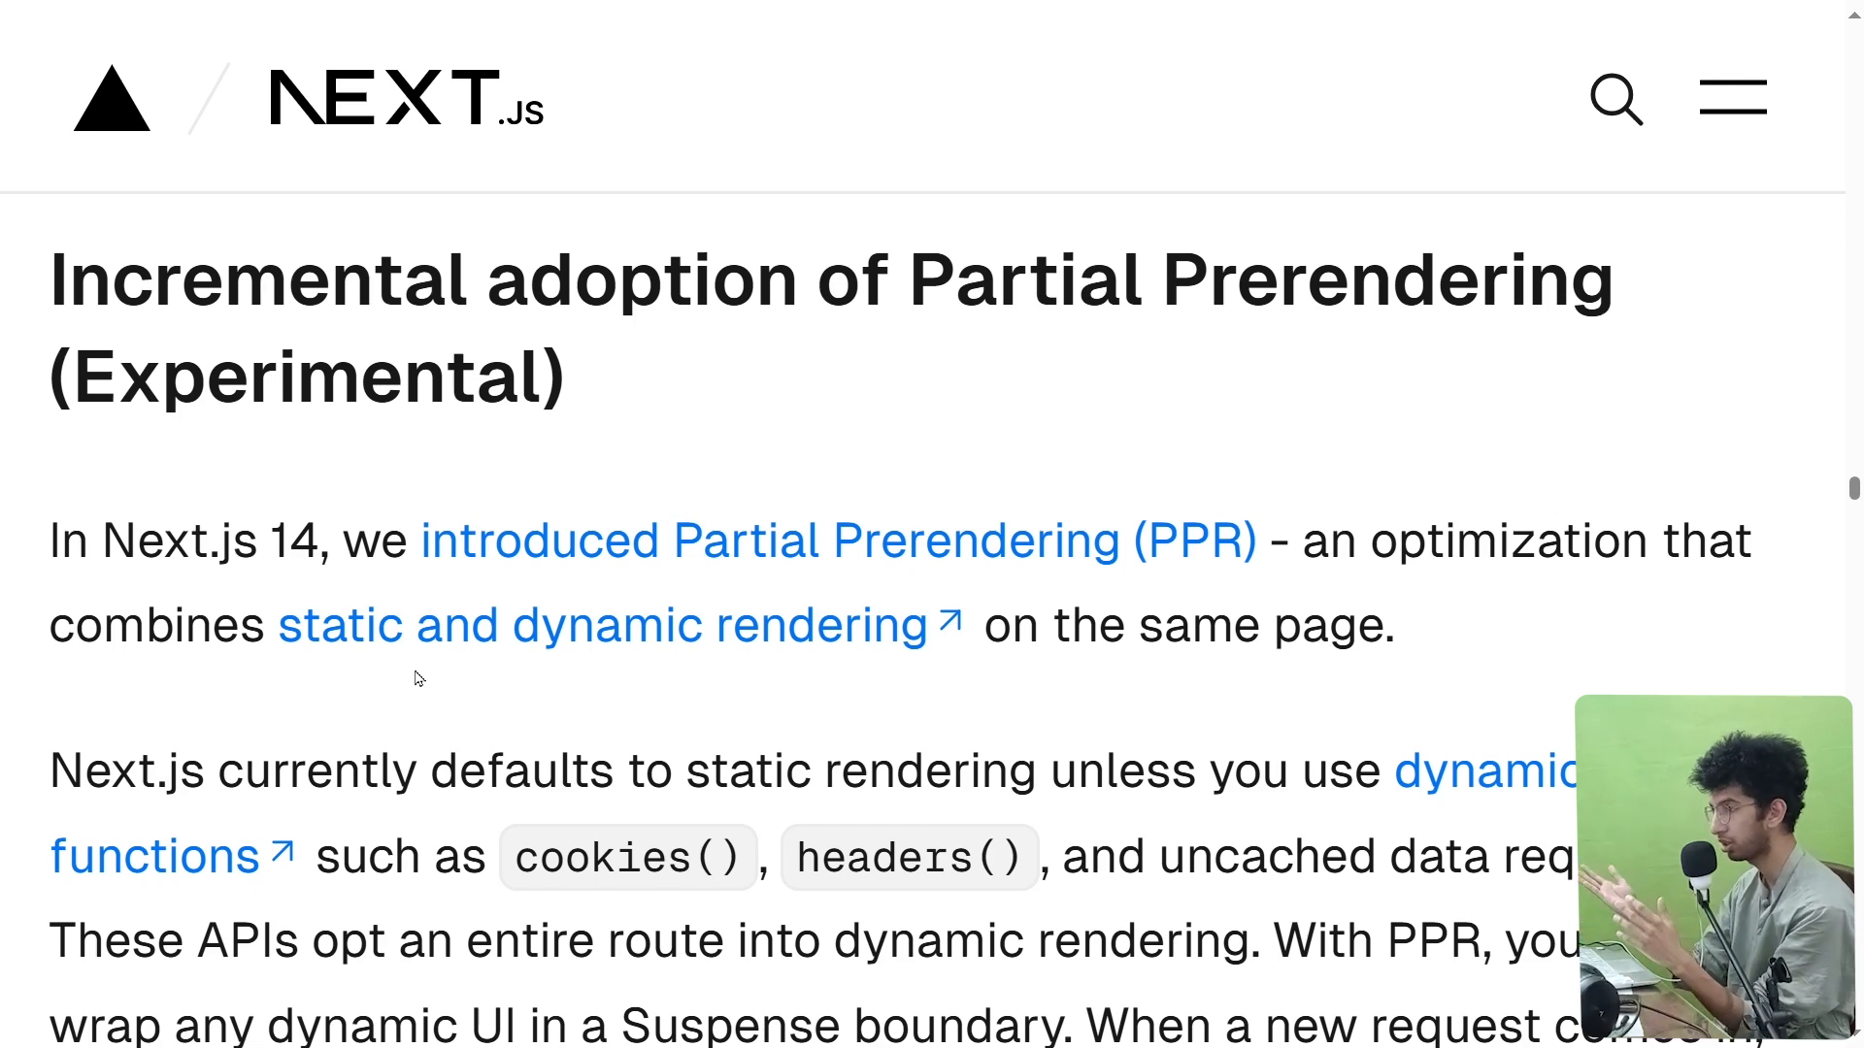
Scroll past the next.config.ts ppr 'incremental' snippet to the unstable_after Layout example.
{"action": "scroll", "scroll_direction": "down", "scroll_amount": 3}
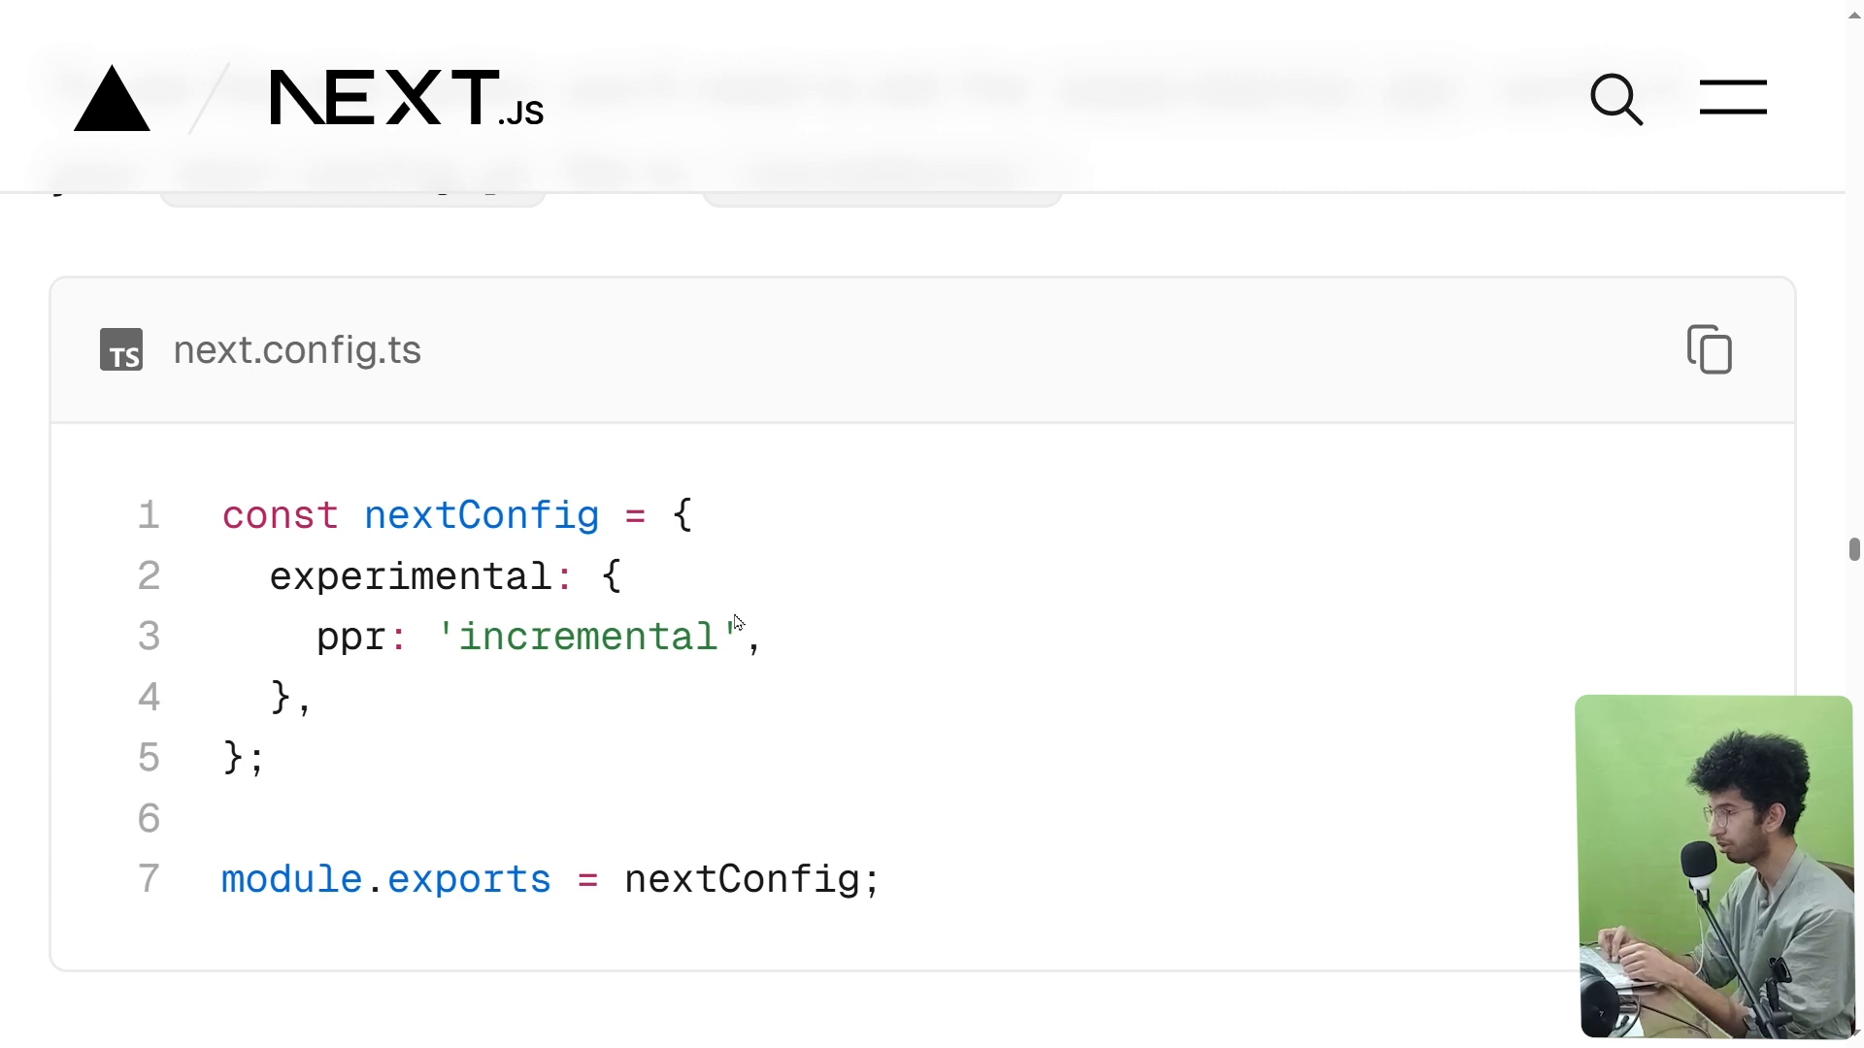
{"action": "mouse_move", "coordinate": [610, 716]}
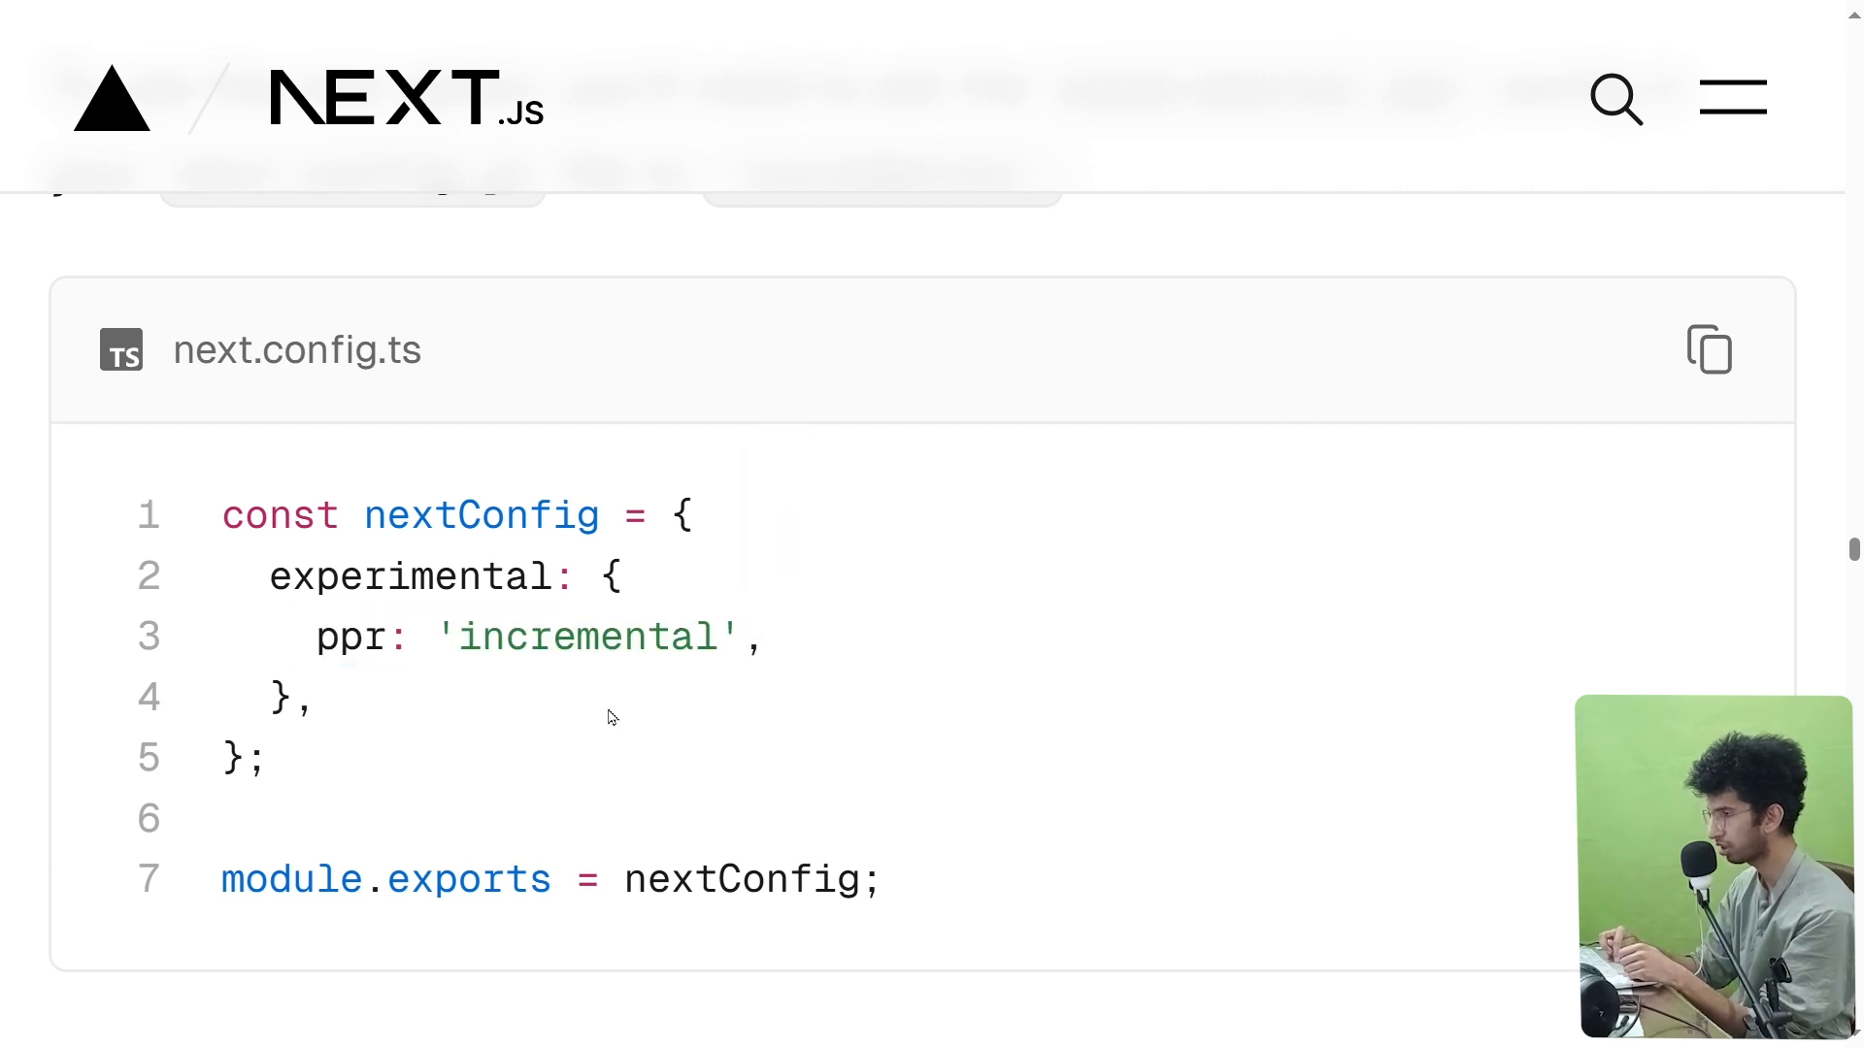
{"action": "mouse_move", "coordinate": [515, 482]}
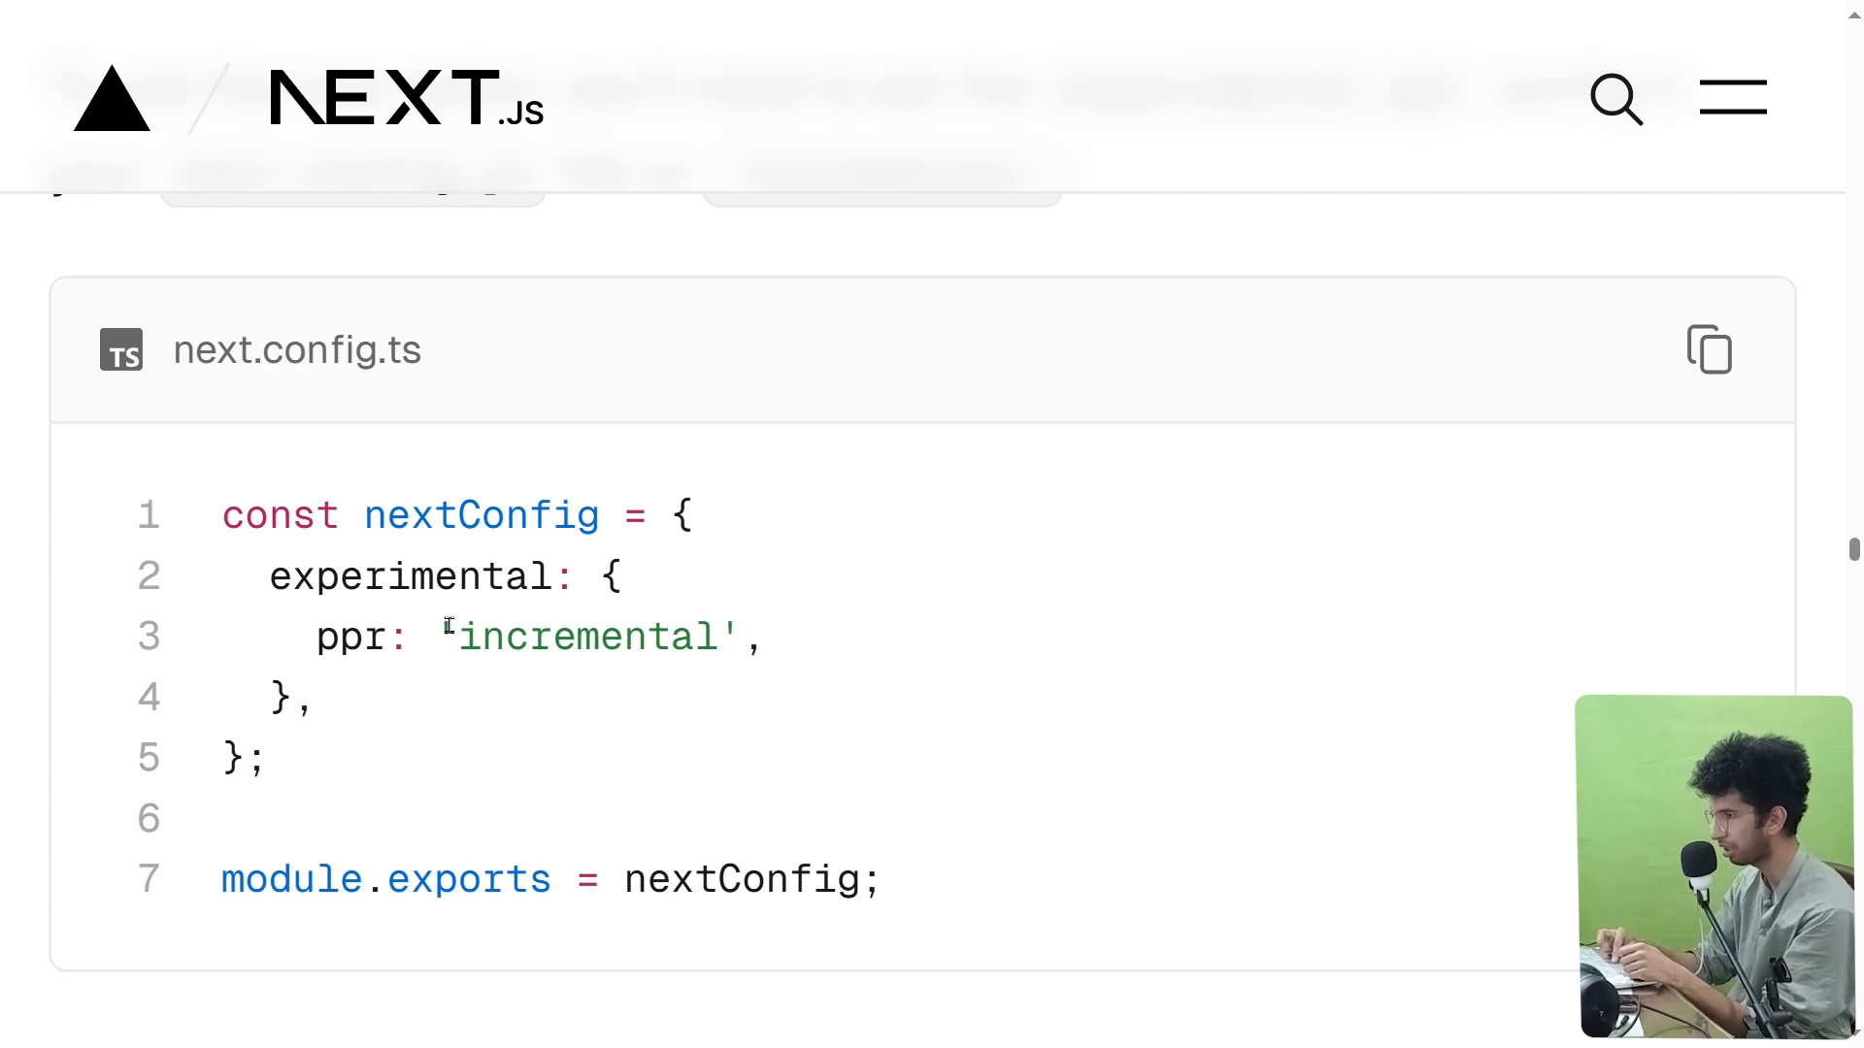
{"action": "scroll", "scroll_direction": "down", "scroll_amount": 3}
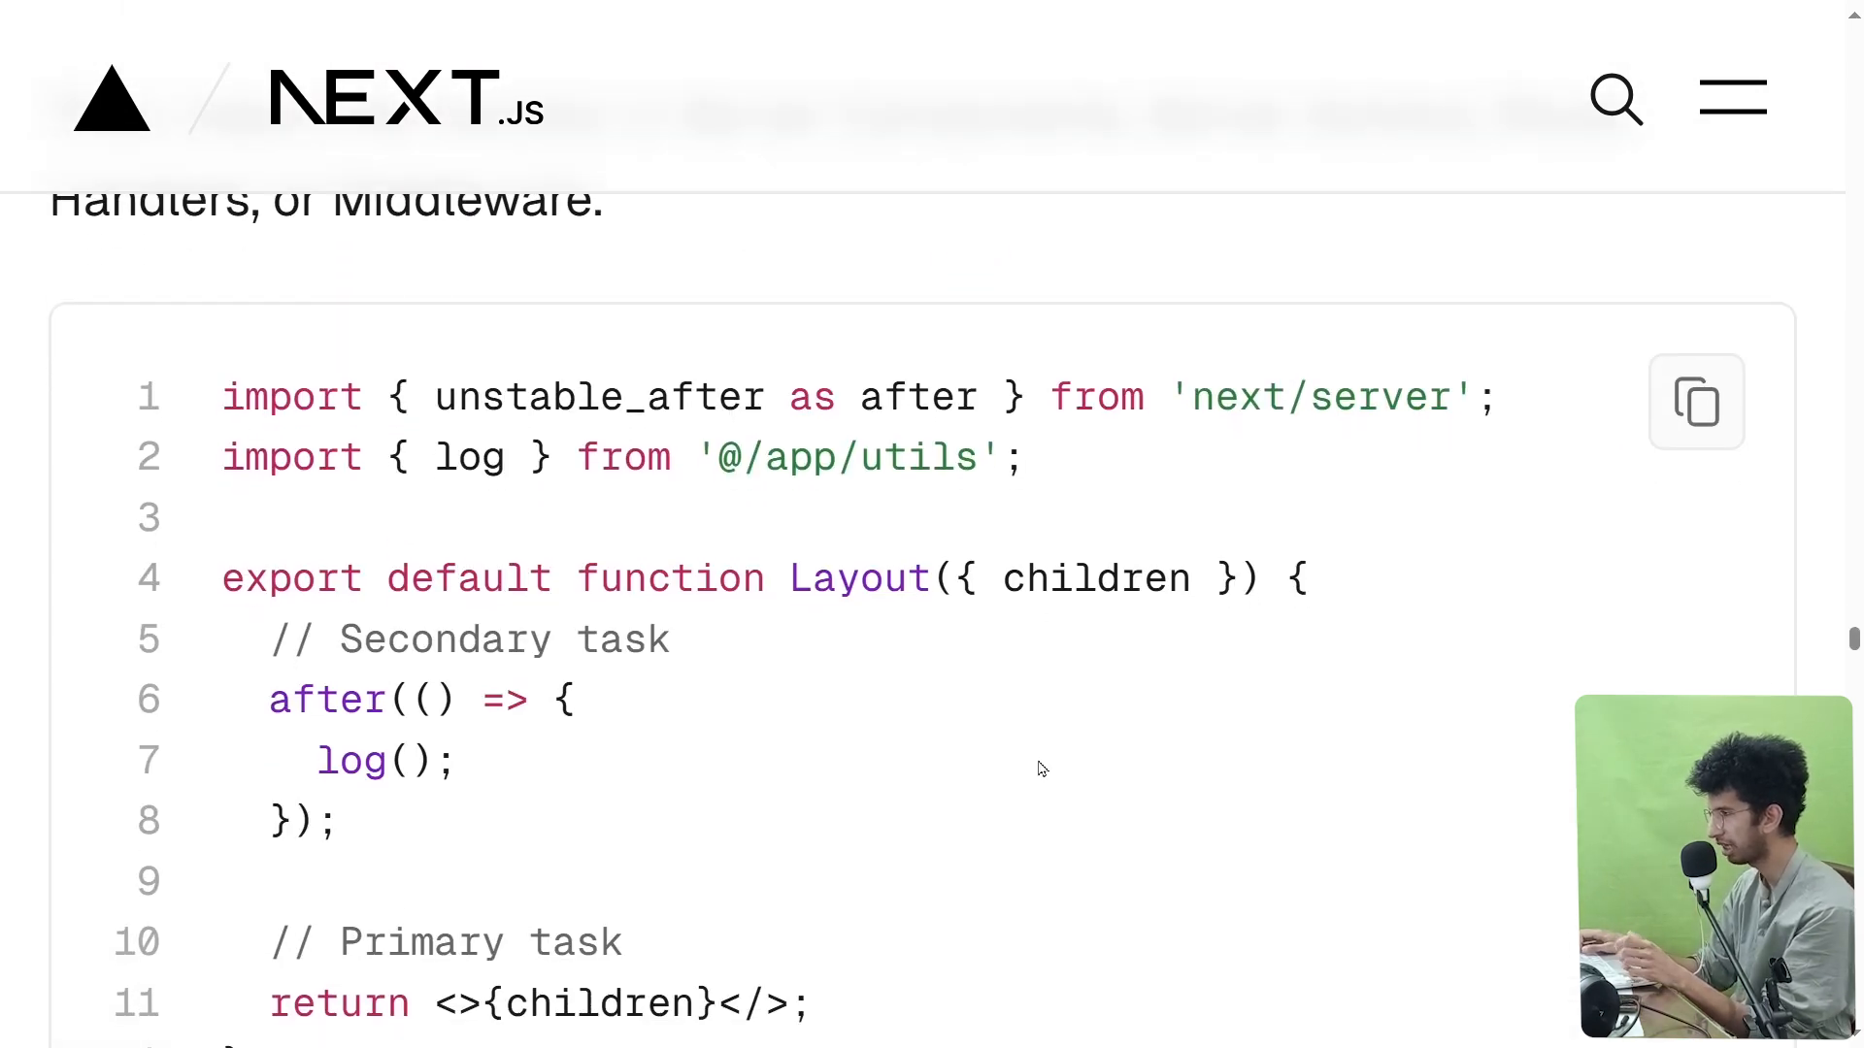
{"action": "scroll", "scroll_direction": "down", "scroll_amount": 3}
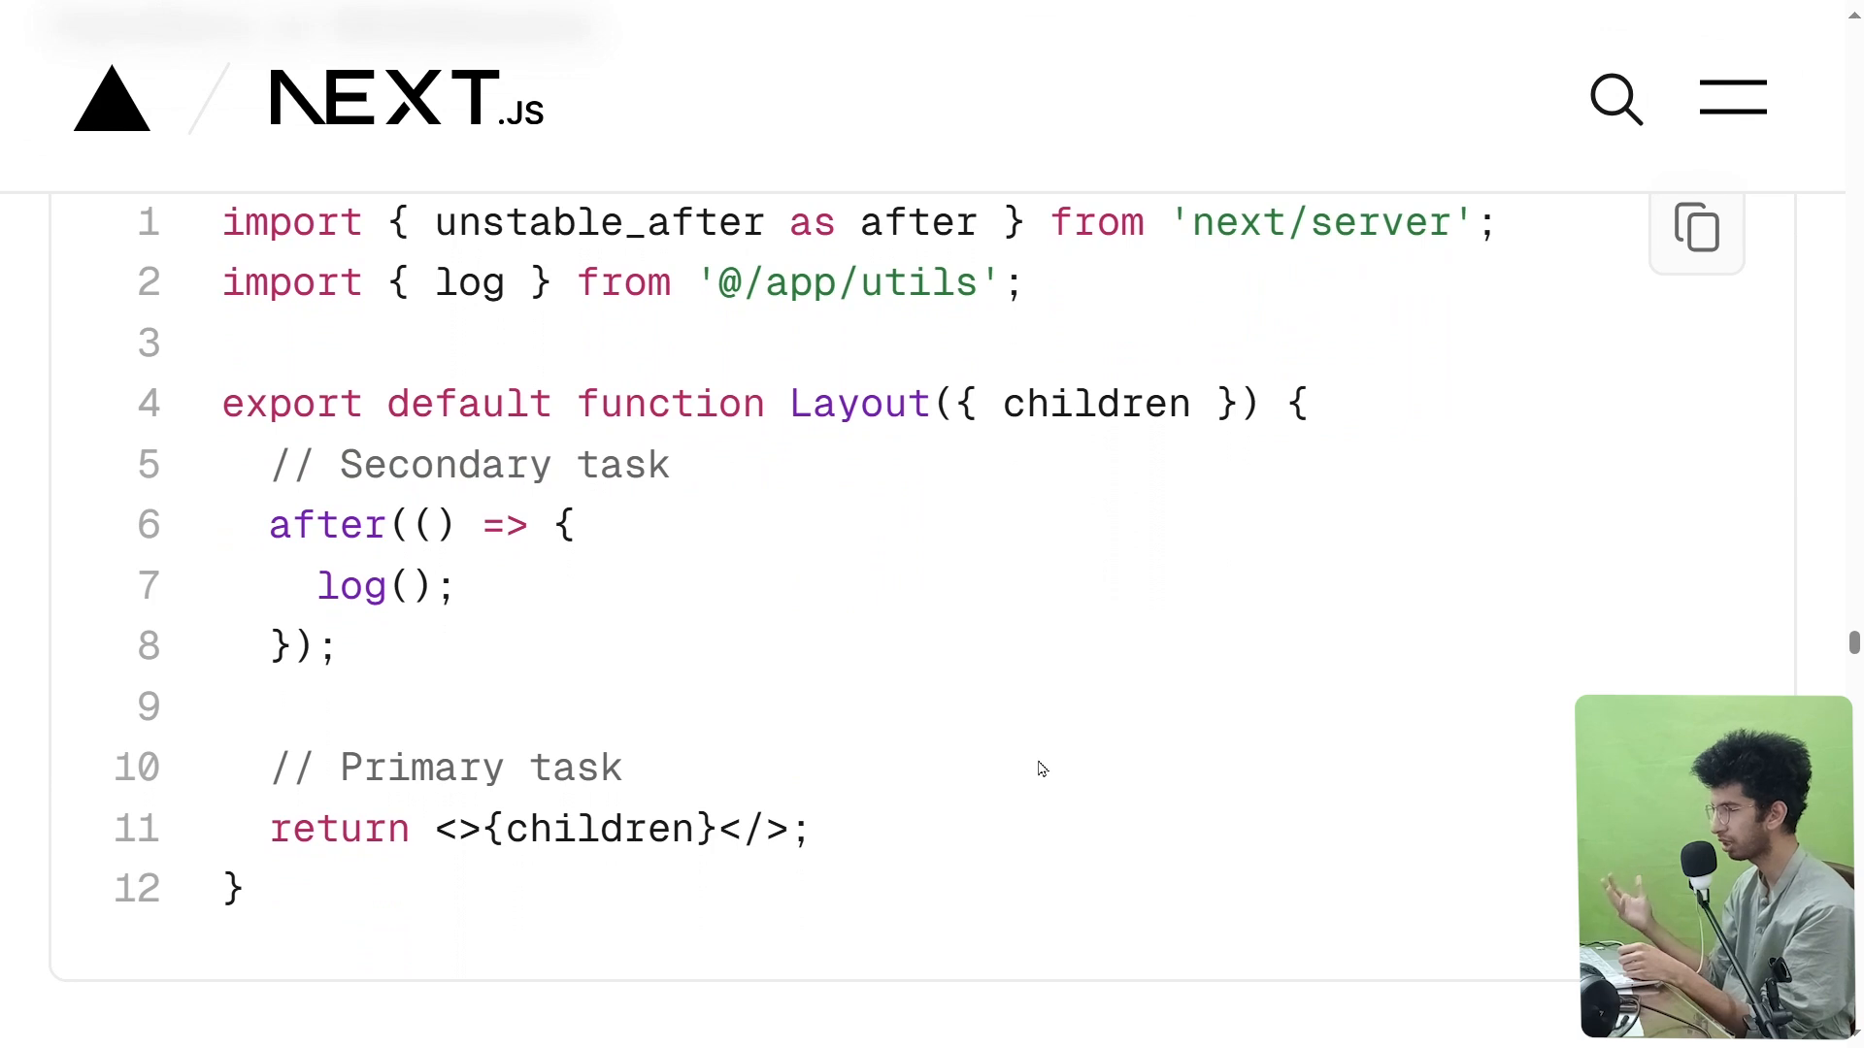